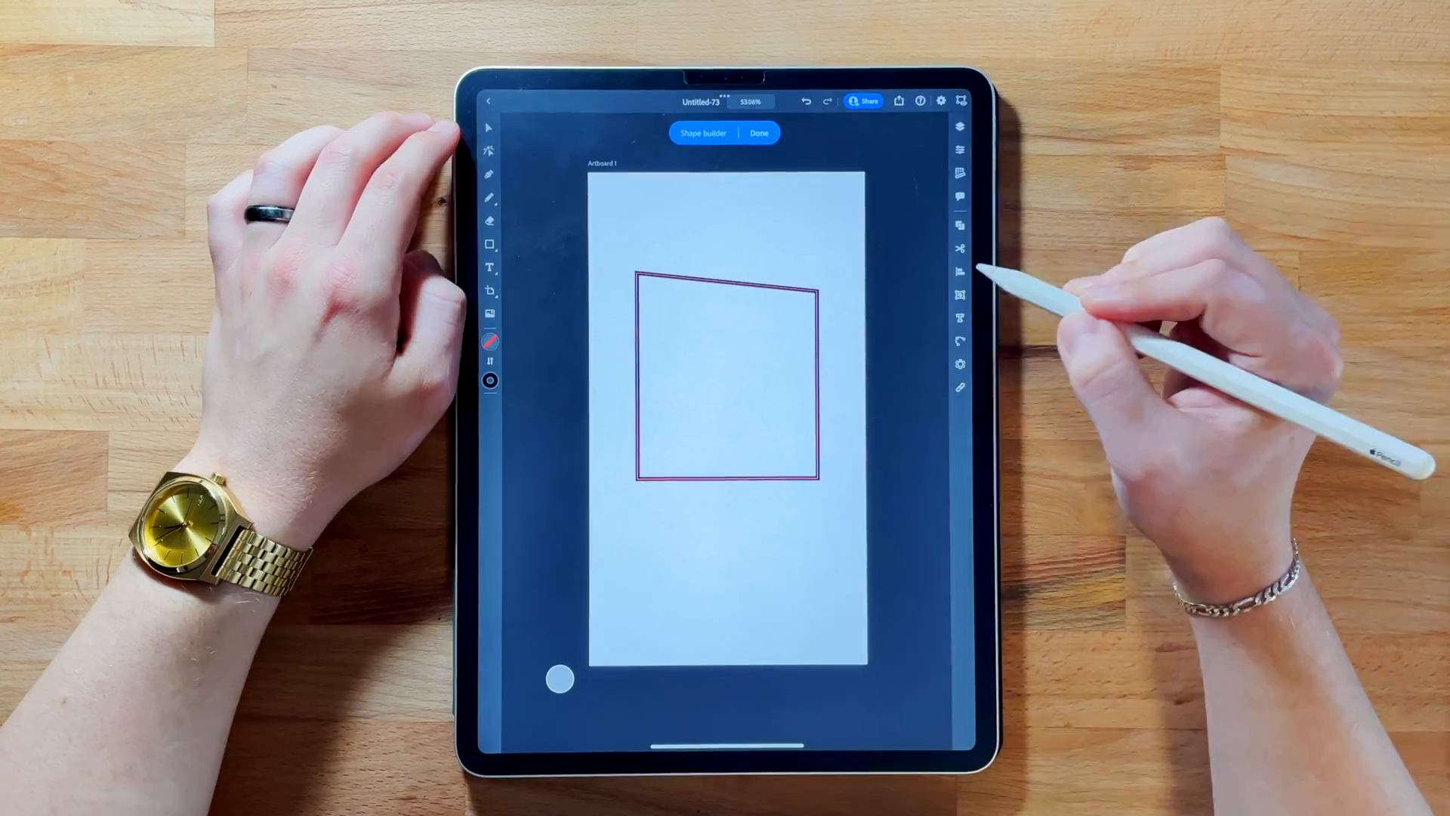
# Step: Draw the bristle block, ferrule band, rounded base and teardrop handle outlines
pyautogui.click(758, 133)
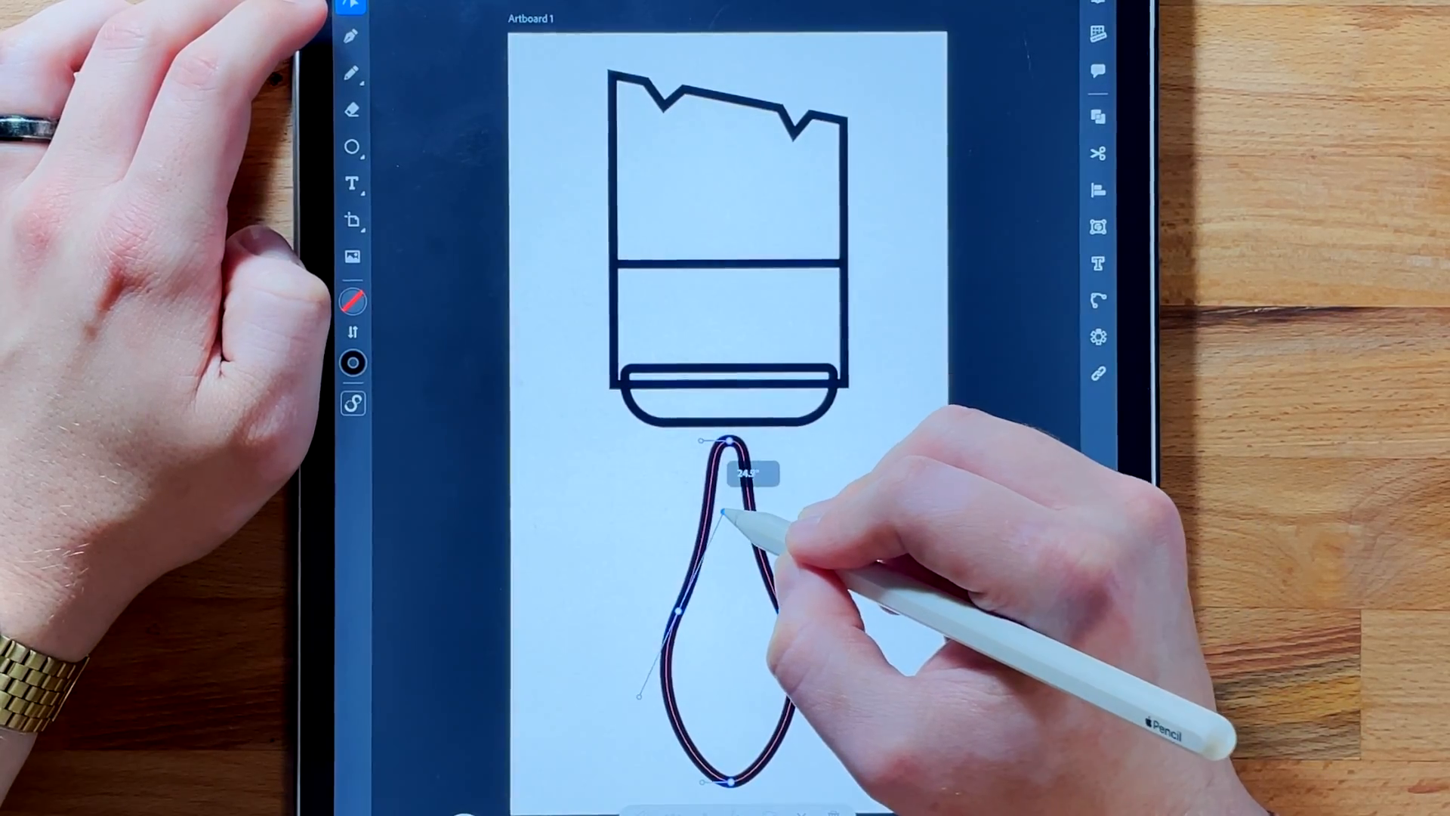
# Step: Combine the handle pieces with Combine all, then trim the overlap with Minus front
pyautogui.click(961, 353)
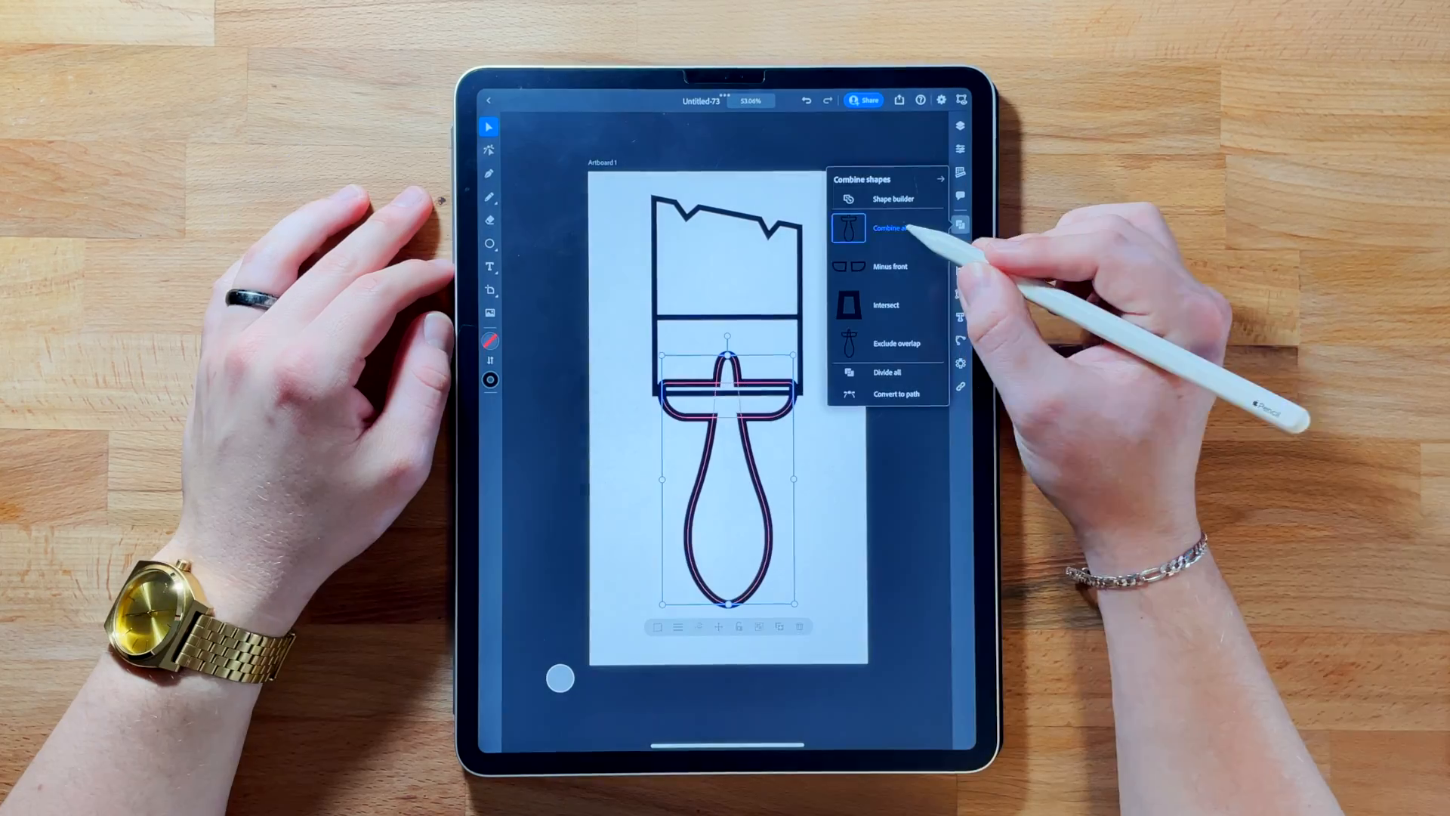
pyautogui.click(891, 228)
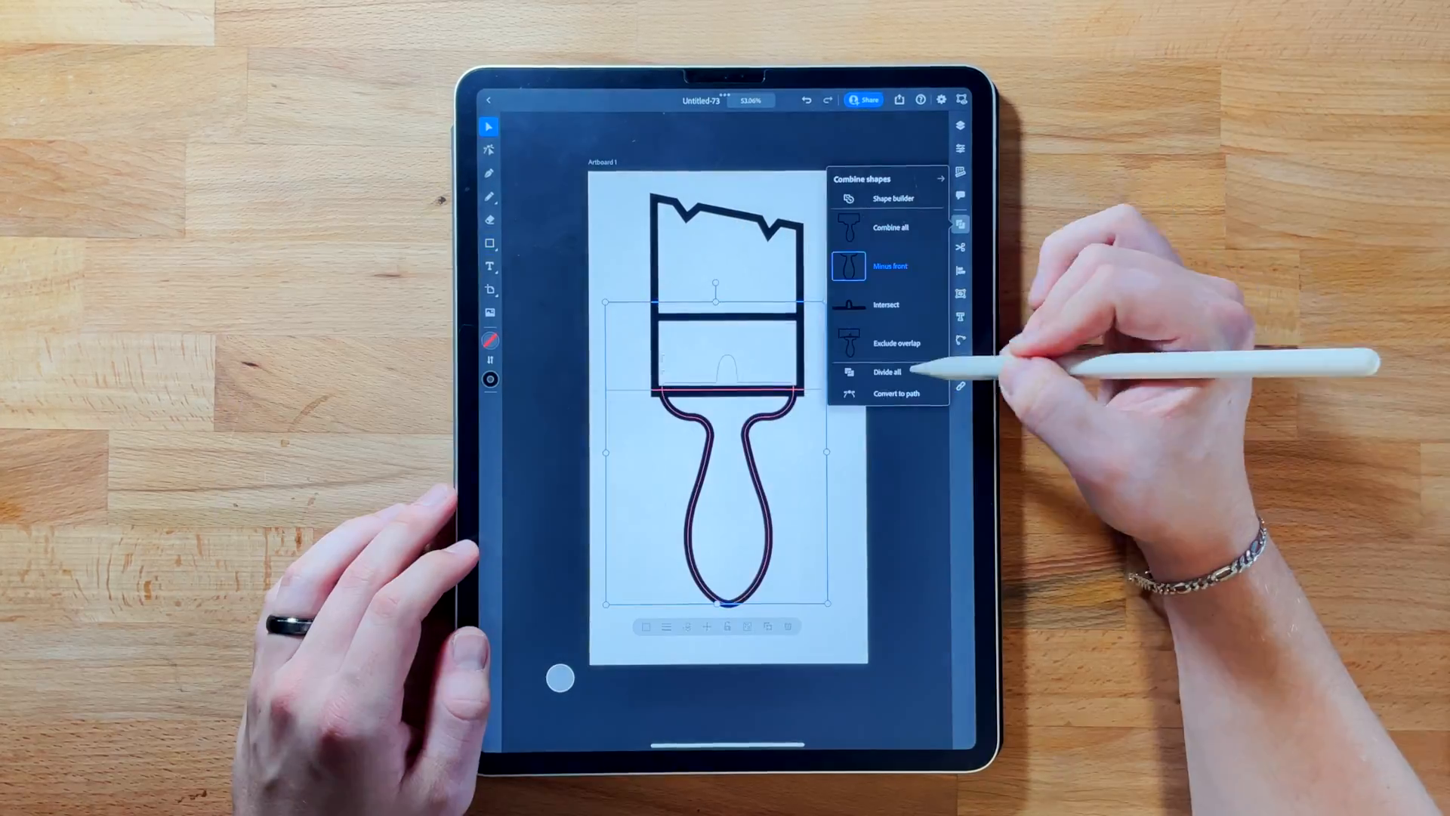
pyautogui.click(888, 266)
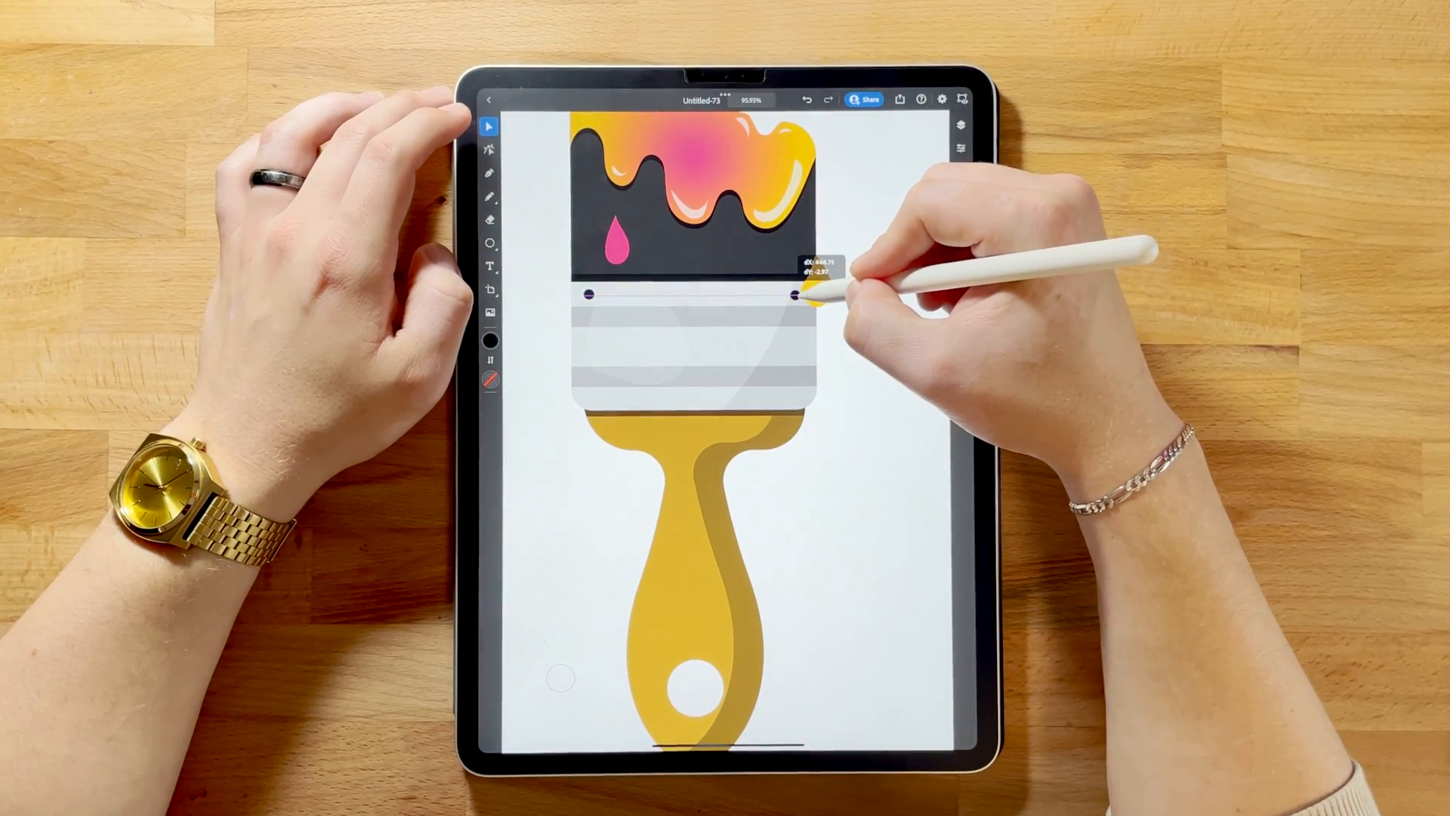
# Step: Repeat gray rivet circles along the ferrule, add a yellow drip, and colour the hole's crescent shadow
pyautogui.click(961, 361)
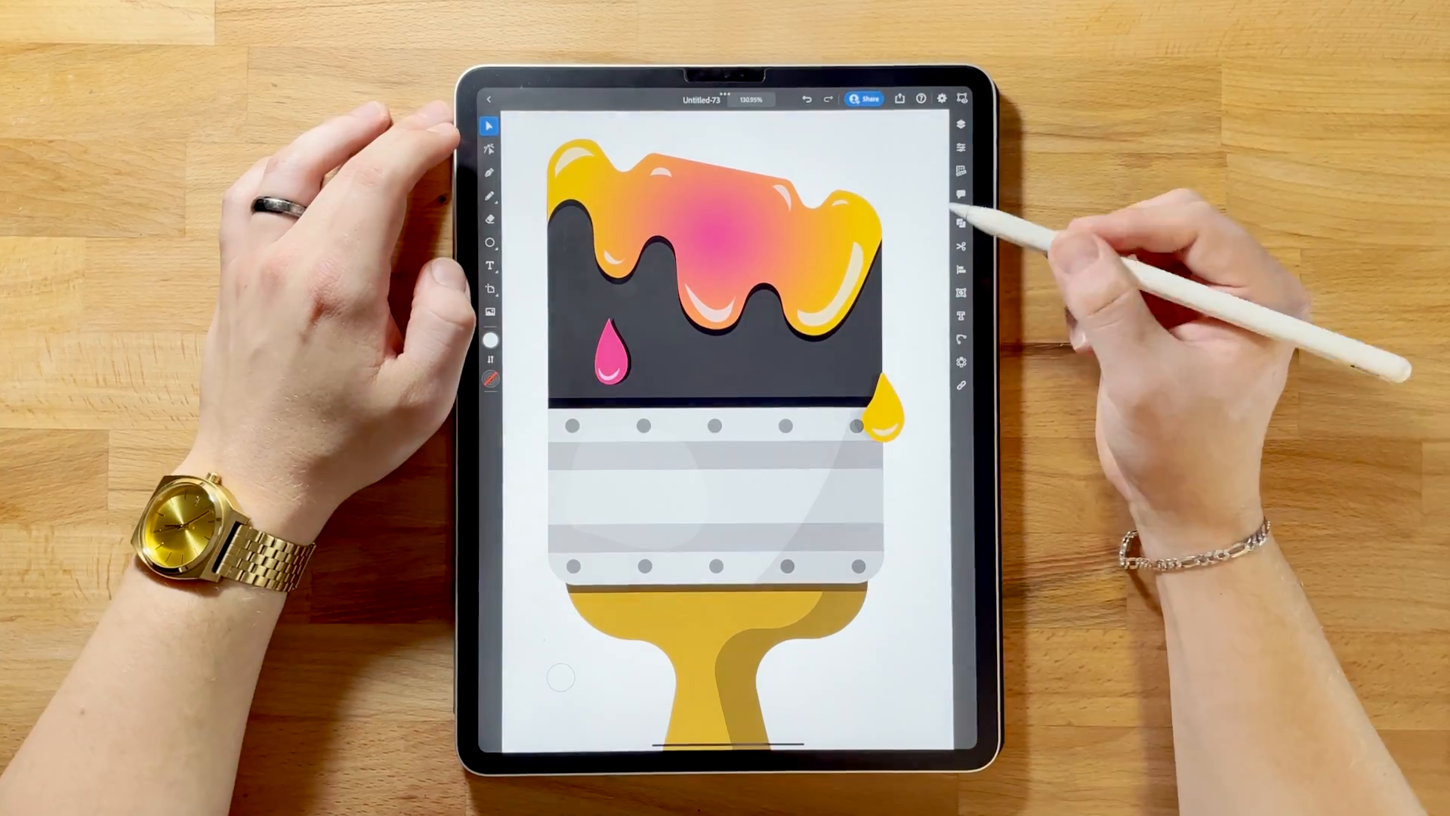
pyautogui.click(962, 225)
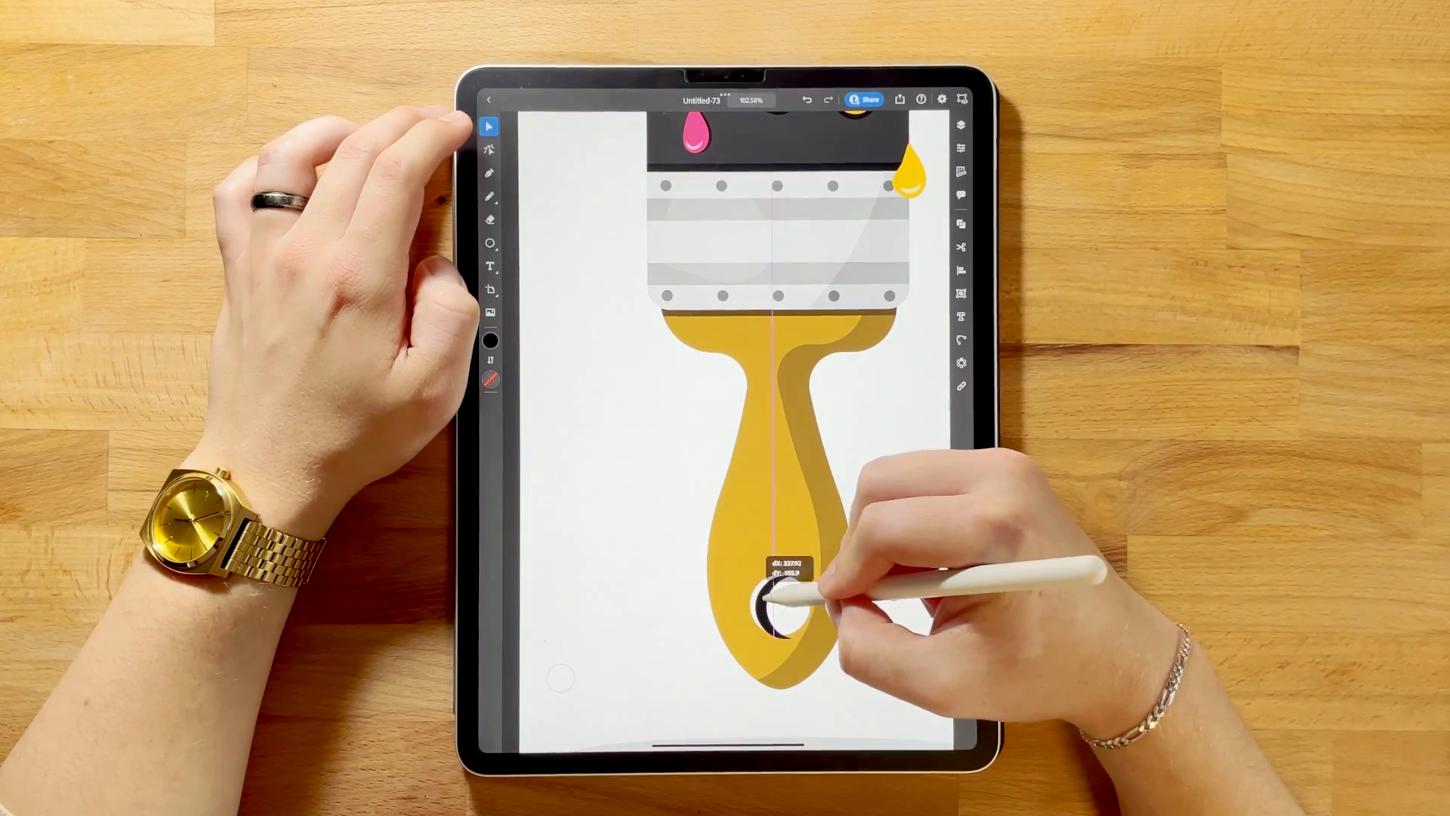
pyautogui.click(489, 340)
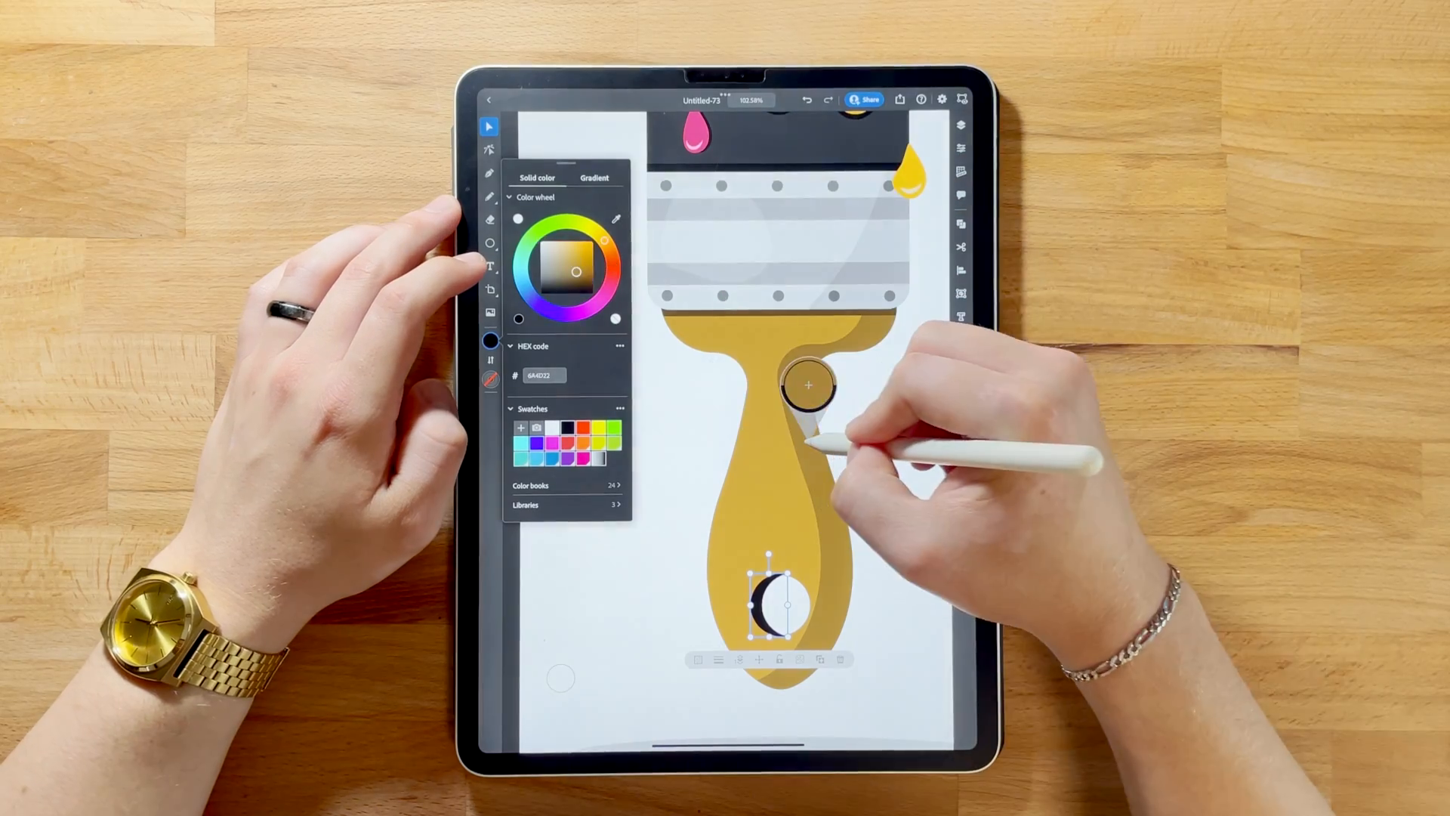